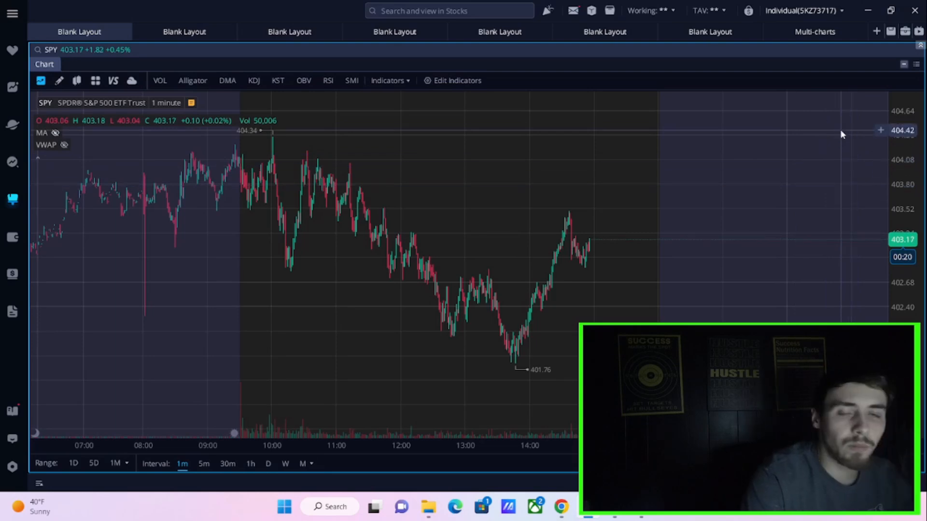
{"action": "mouse_move", "coordinate": [853, 158]}
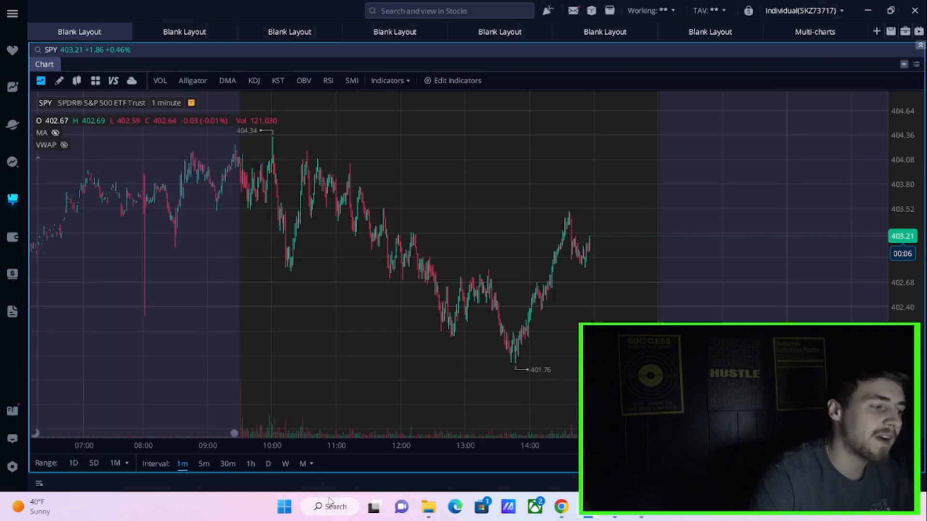
Step: Search Windows for 'calculator' and launch the Calculator app beside the SPY chart
{"action": "left_click", "coordinate": [329, 507]}
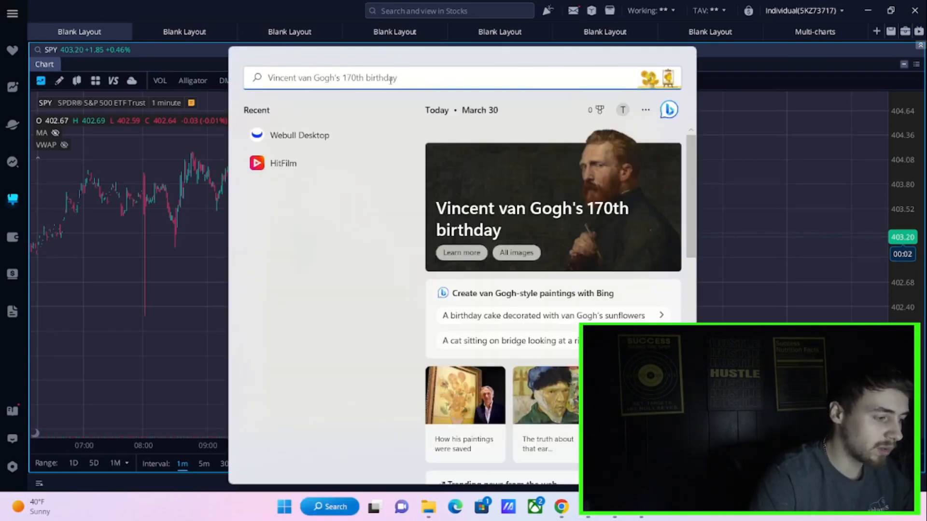
{"action": "type", "text": "calculator"}
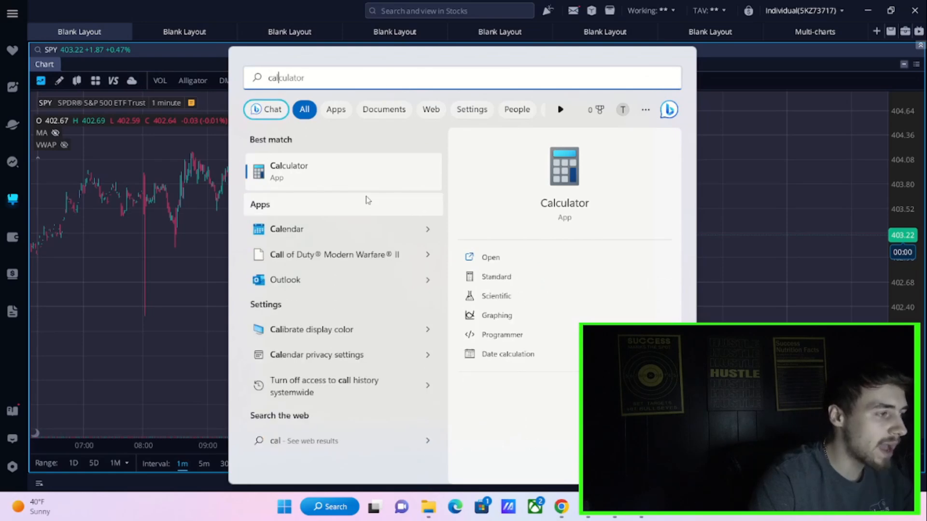
{"action": "left_click", "coordinate": [289, 171]}
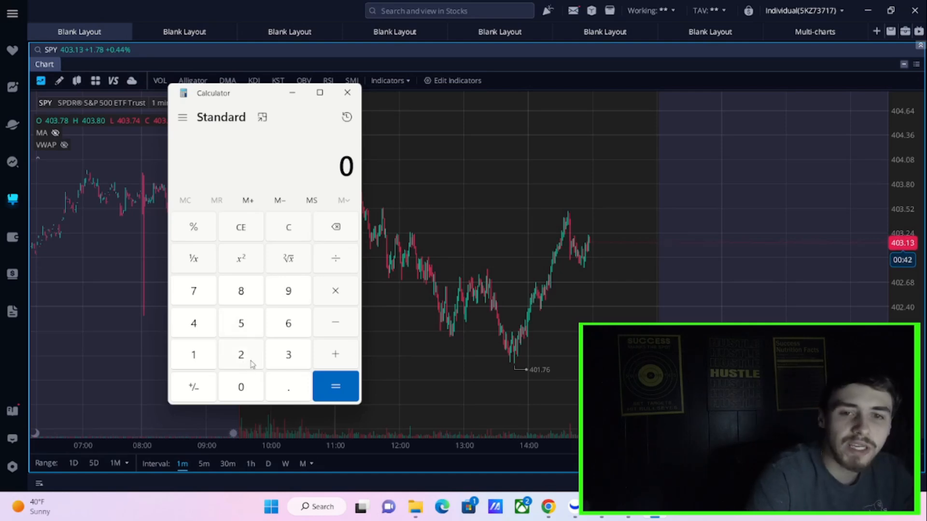
{"action": "mouse_move", "coordinate": [260, 366]}
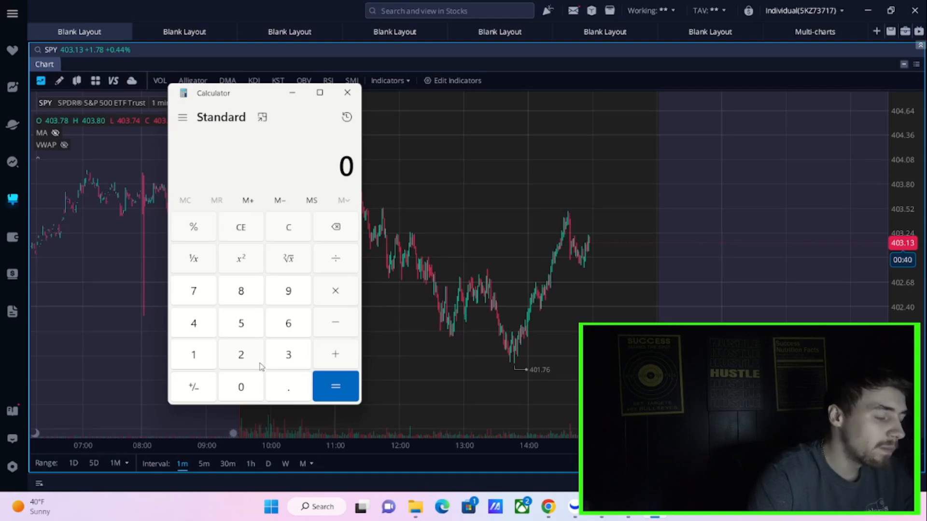
{"action": "mouse_move", "coordinate": [258, 365]}
{"action": "type", "text": "215"}
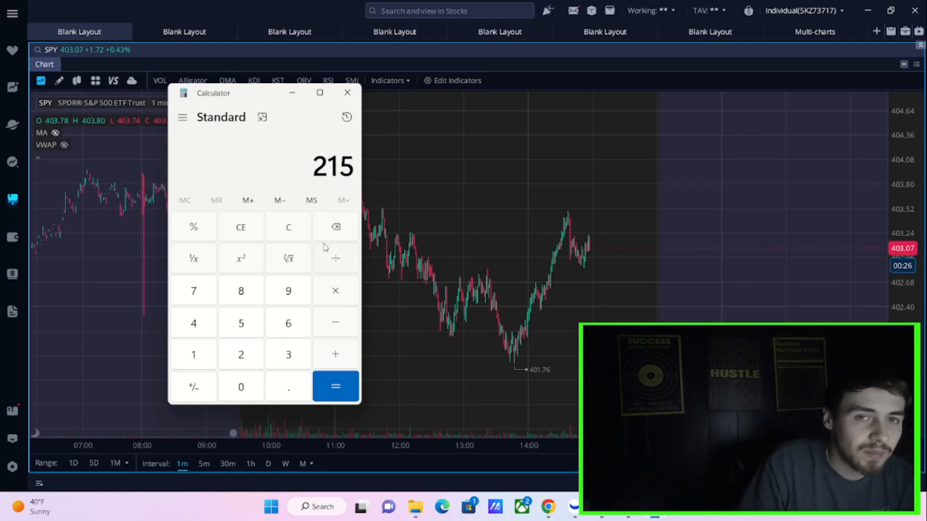
{"action": "mouse_move", "coordinate": [353, 424]}
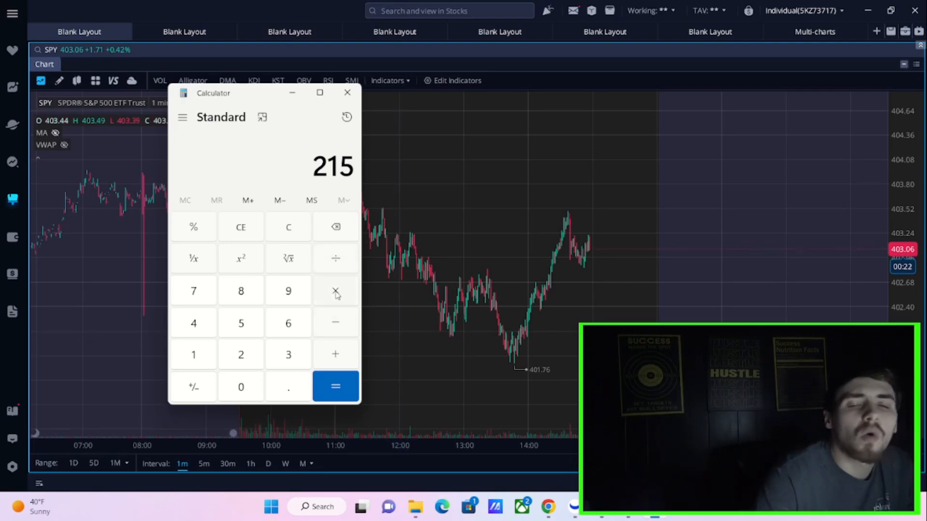
{"action": "mouse_move", "coordinate": [343, 284]}
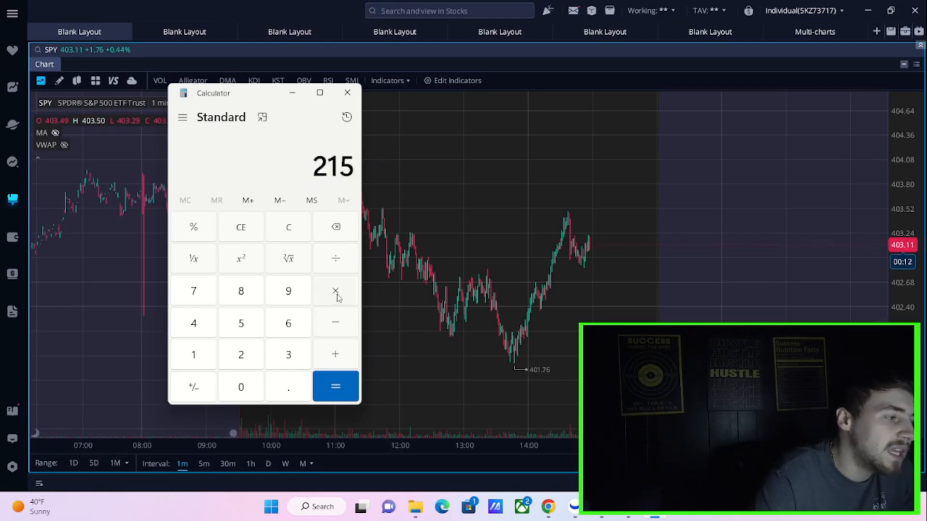
Step: Compute 215 × 16 in Calculator, clearing once and redoing it, to get 3,440
{"action": "left_click", "coordinate": [335, 290]}
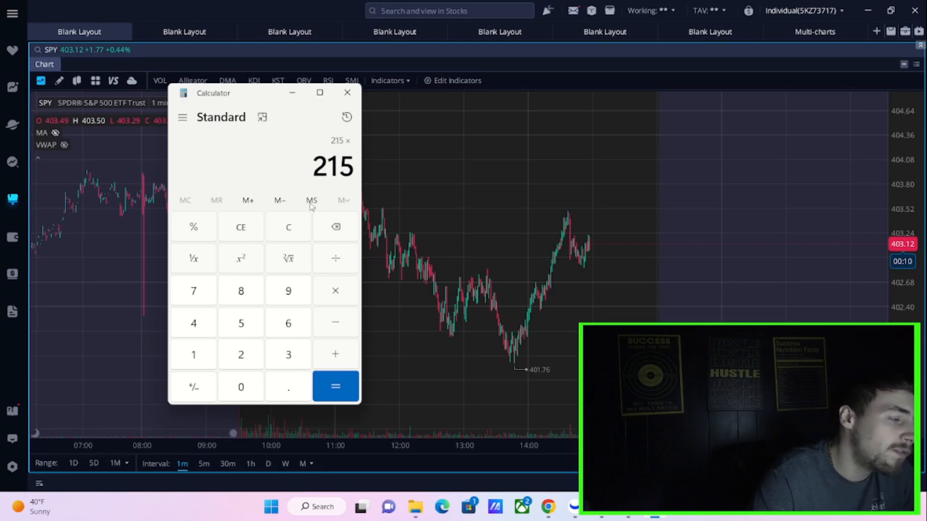
{"action": "mouse_move", "coordinate": [217, 362]}
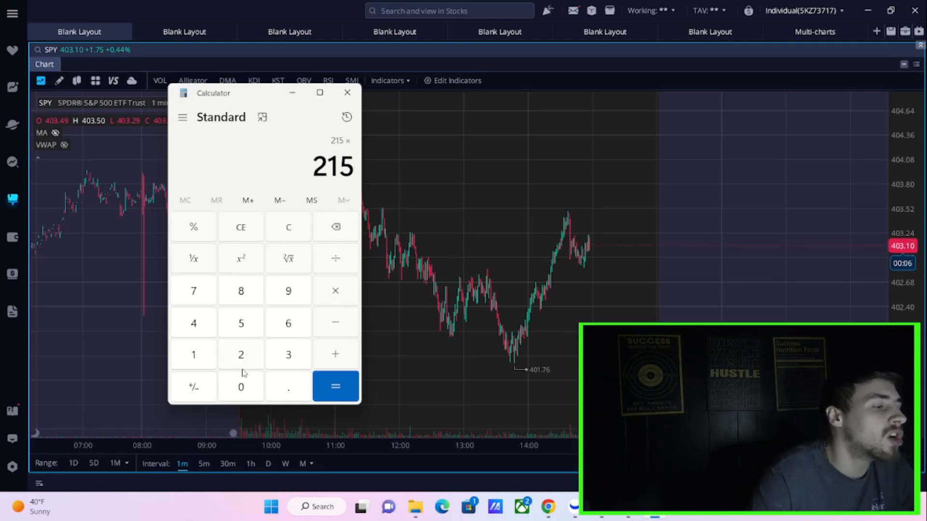
{"action": "mouse_move", "coordinate": [248, 356]}
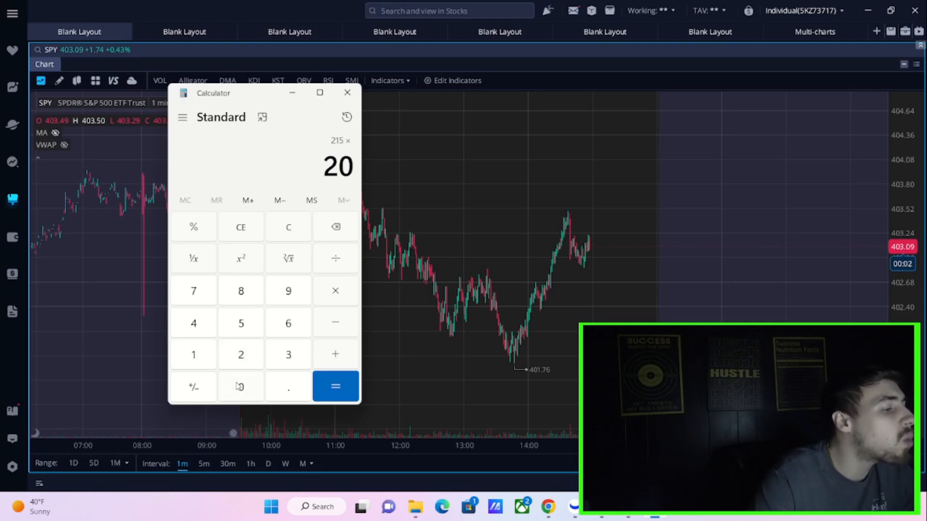
{"action": "left_click", "coordinate": [335, 387]}
{"action": "type", "text": "215"}
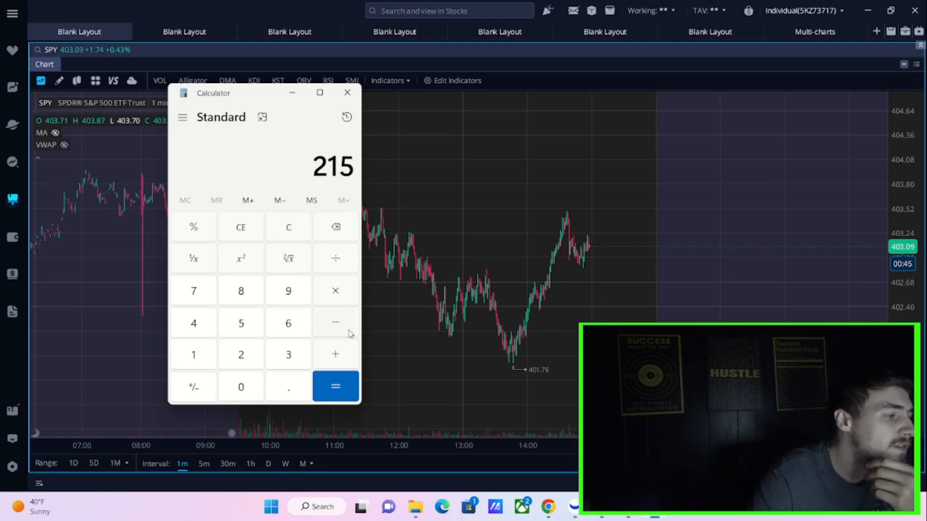
{"action": "left_click", "coordinate": [335, 290]}
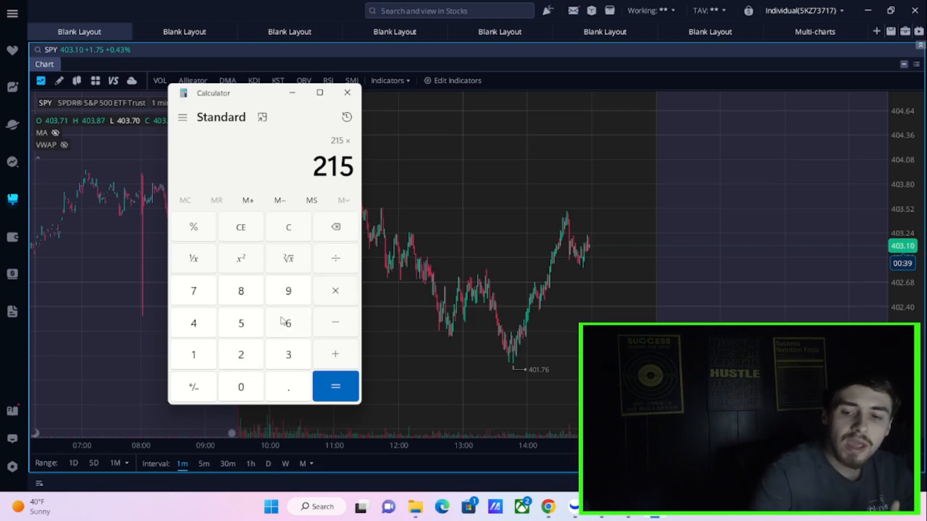
{"action": "mouse_move", "coordinate": [299, 281]}
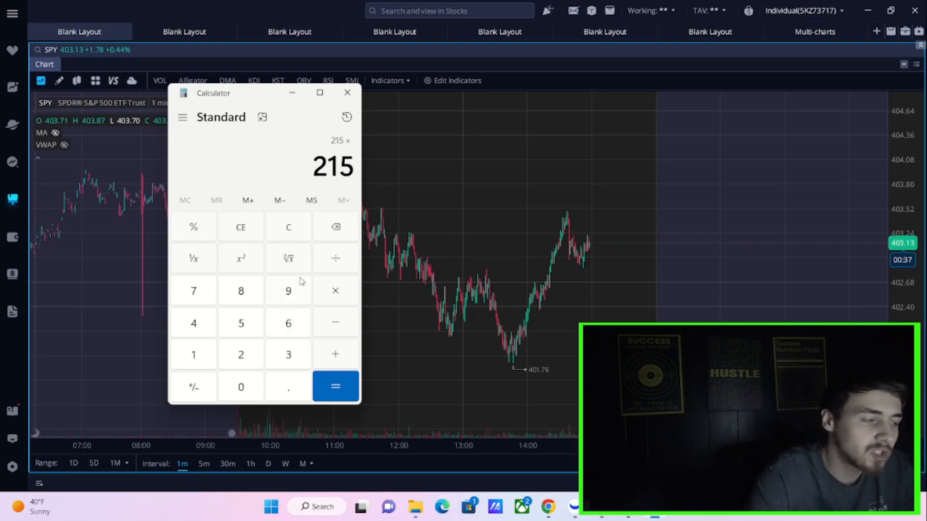
{"action": "mouse_move", "coordinate": [321, 296]}
{"action": "type", "text": "16"}
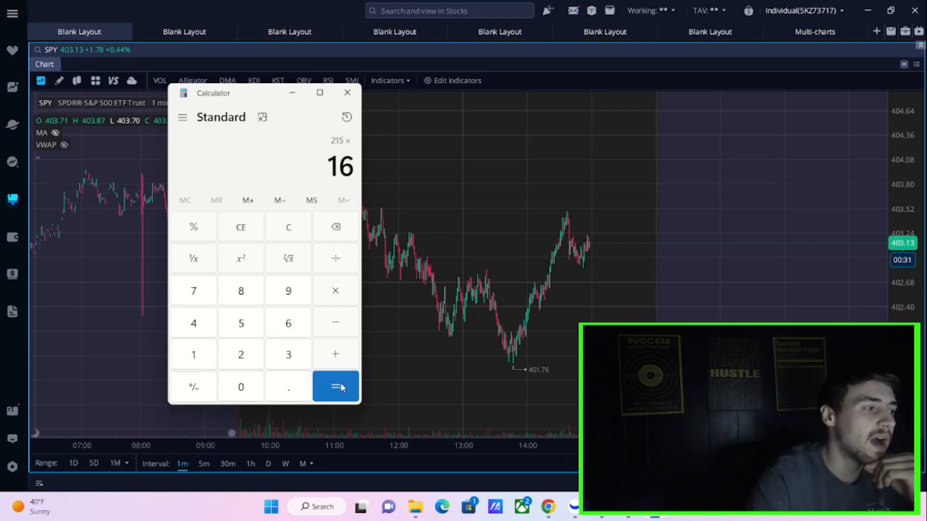
{"action": "left_click", "coordinate": [335, 387]}
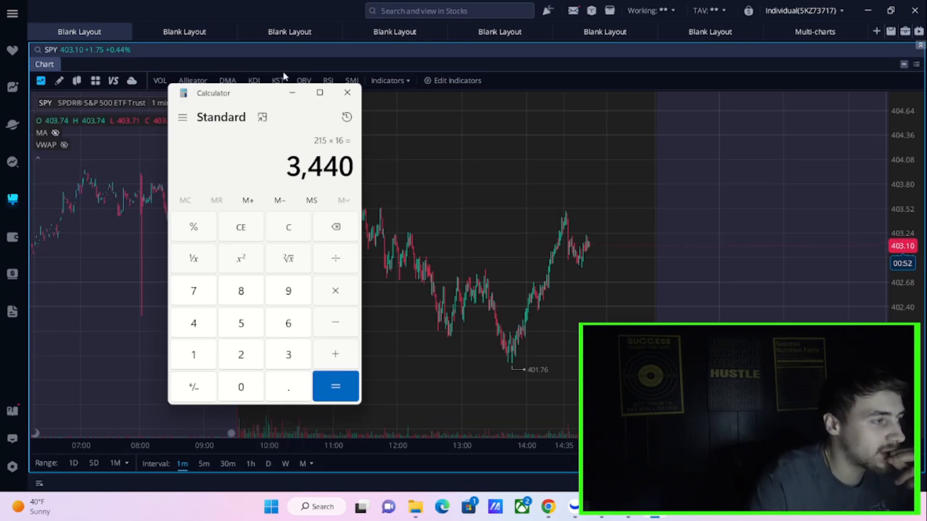
{"action": "mouse_move", "coordinate": [292, 93]}
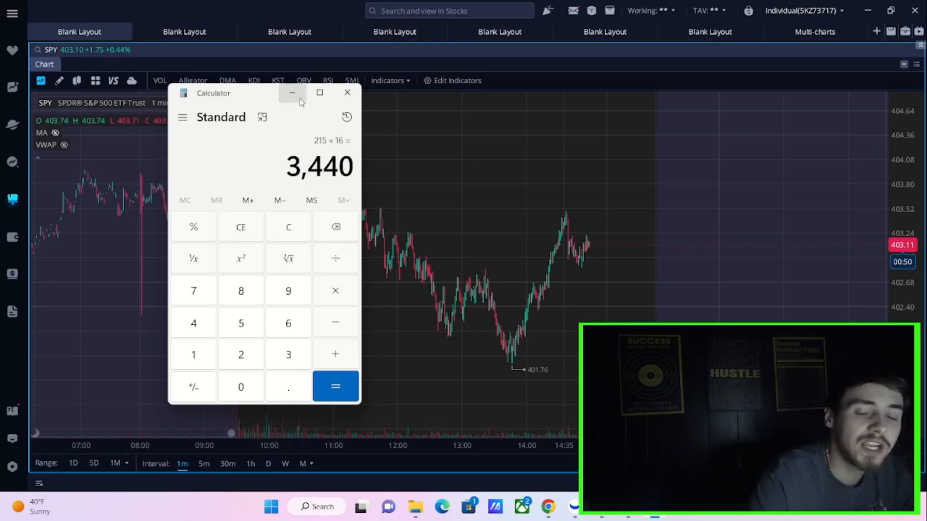
{"action": "mouse_move", "coordinate": [292, 93]}
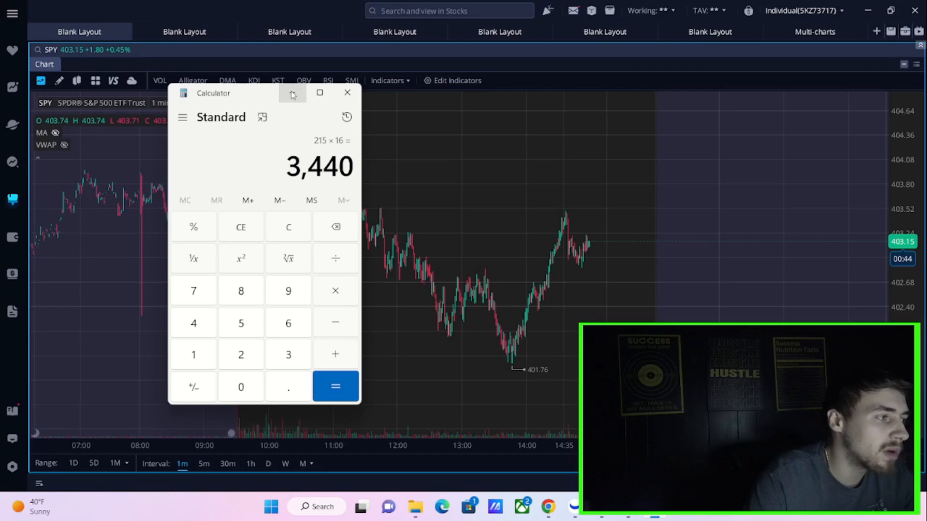
Step: Hide Calculator, switch SPY to daily candles, and pan past the 2008 selloff and 53.09 low
{"action": "left_click", "coordinate": [347, 93]}
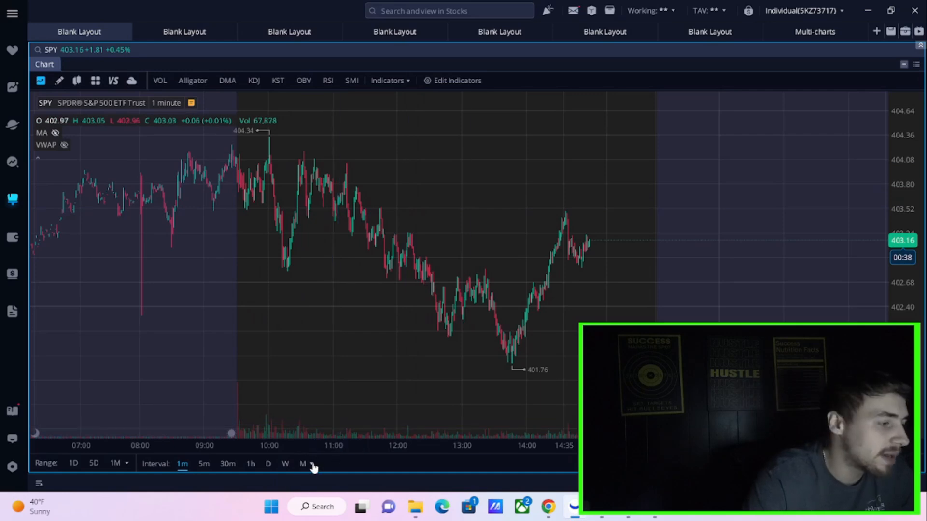
{"action": "left_click", "coordinate": [268, 464]}
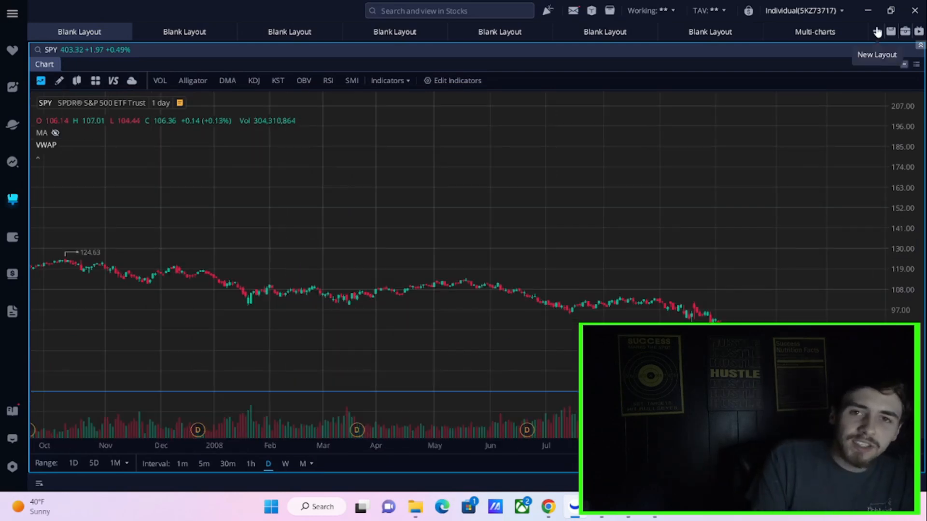
{"action": "mouse_move", "coordinate": [610, 313]}
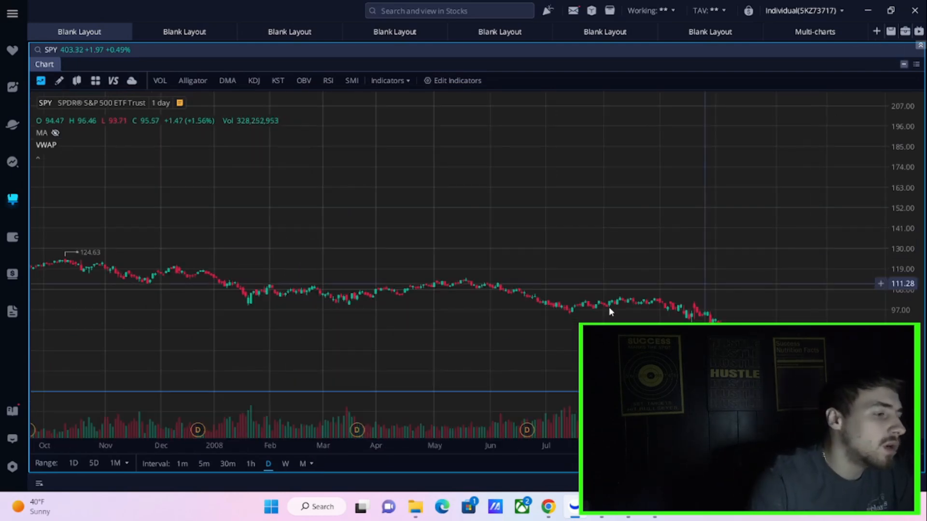
{"action": "mouse_move", "coordinate": [554, 276]}
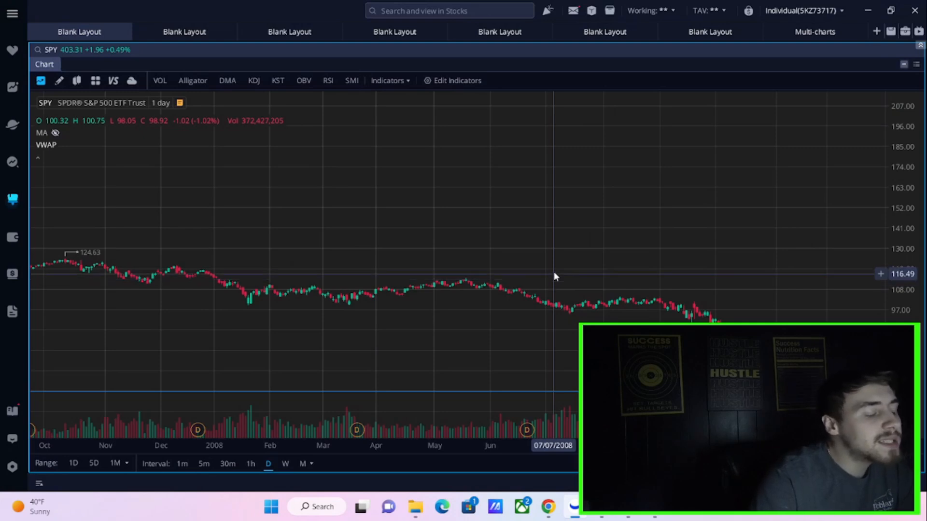
{"action": "mouse_move", "coordinate": [345, 286]}
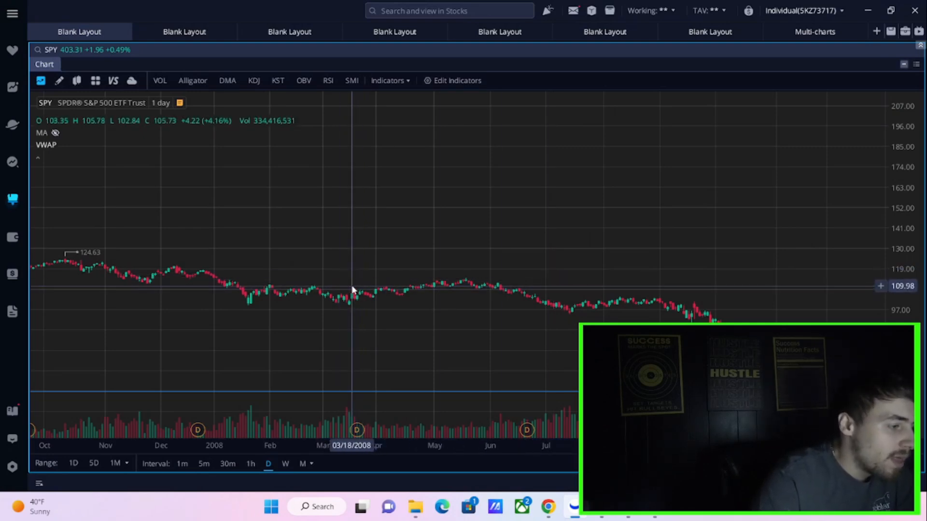
{"action": "mouse_move", "coordinate": [349, 289]}
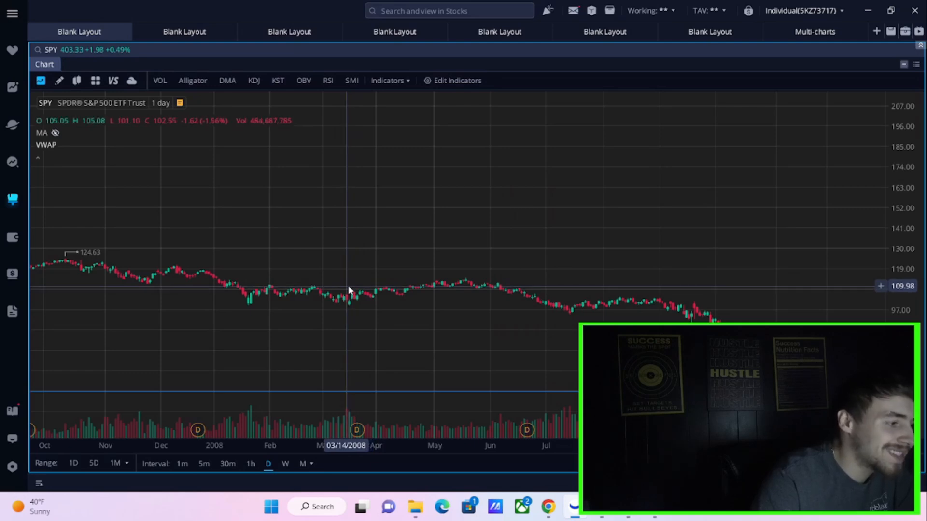
{"action": "mouse_move", "coordinate": [352, 289]}
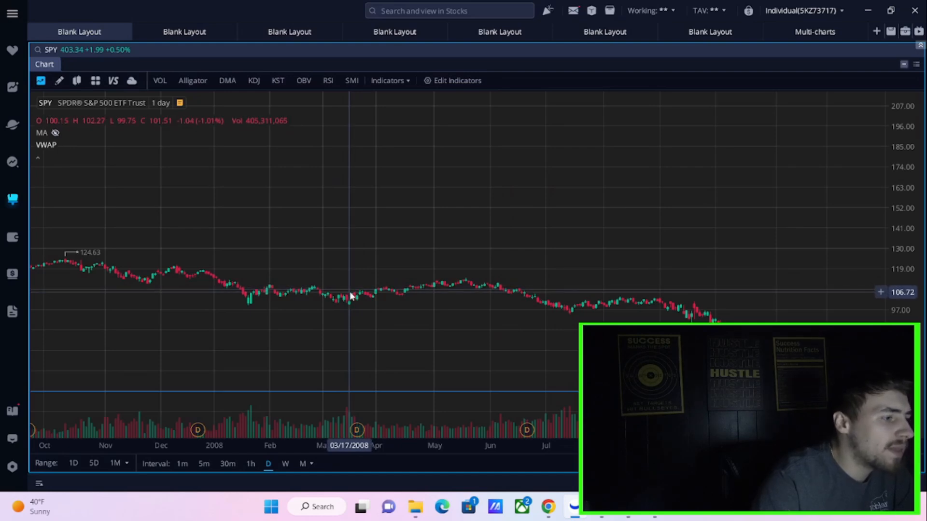
{"action": "mouse_move", "coordinate": [354, 302]}
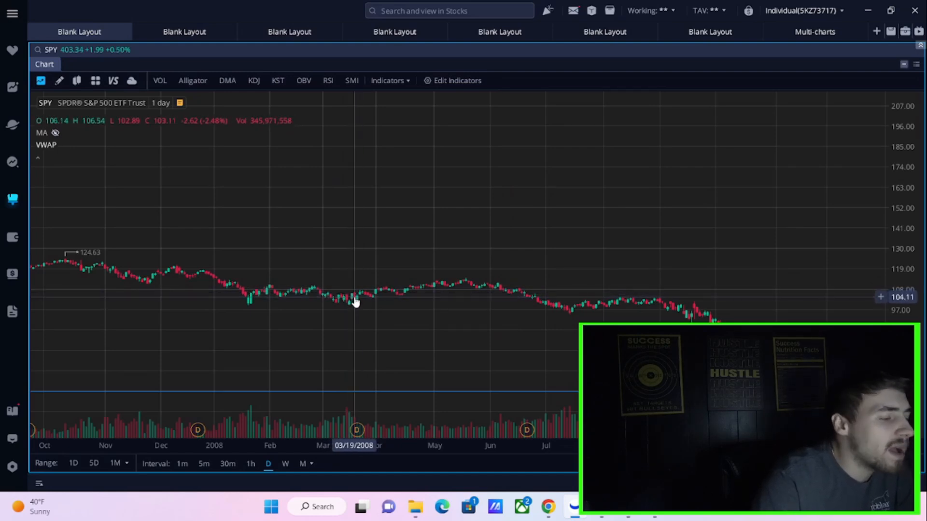
{"action": "mouse_move", "coordinate": [428, 303]}
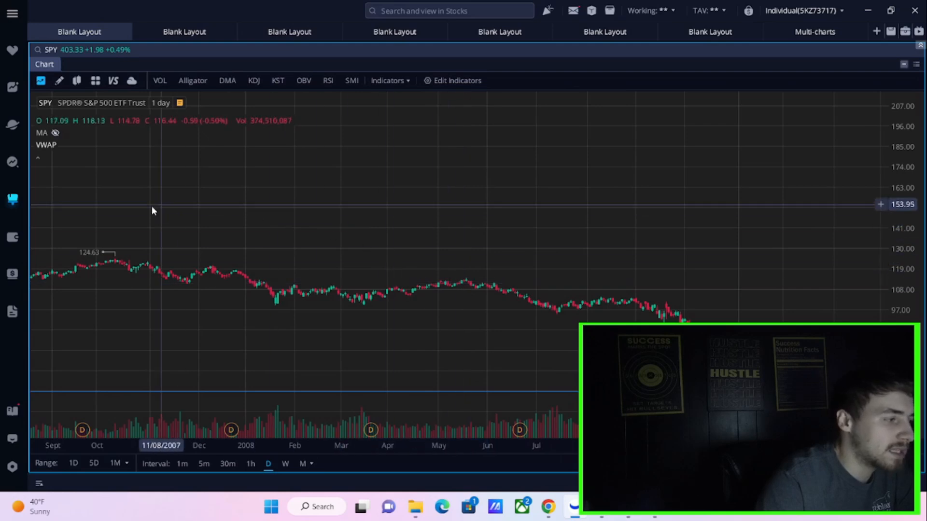
{"action": "mouse_move", "coordinate": [448, 356]}
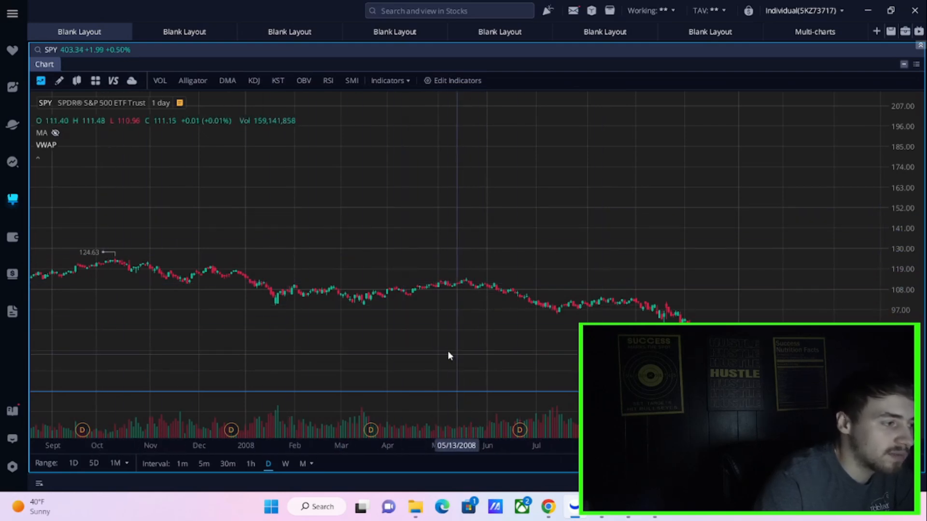
{"action": "mouse_move", "coordinate": [450, 279]}
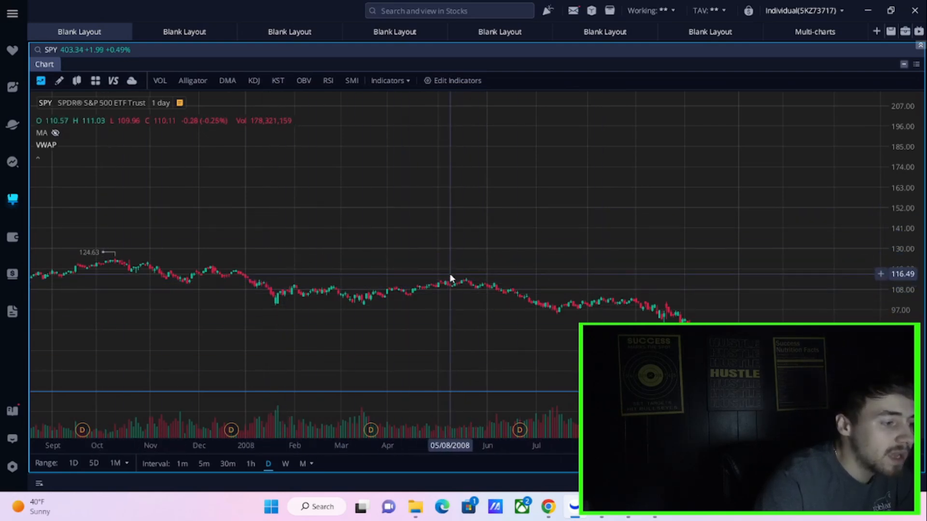
{"action": "mouse_move", "coordinate": [478, 284]}
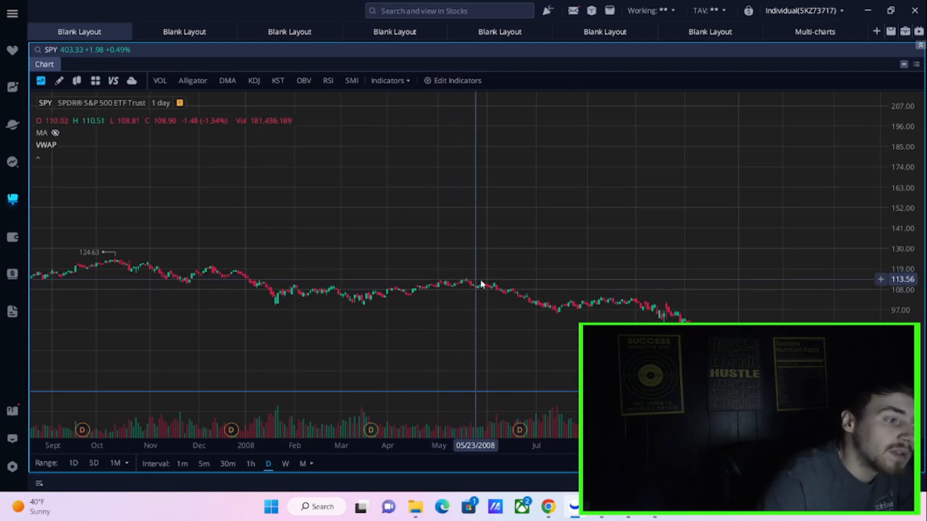
{"action": "mouse_move", "coordinate": [627, 301]}
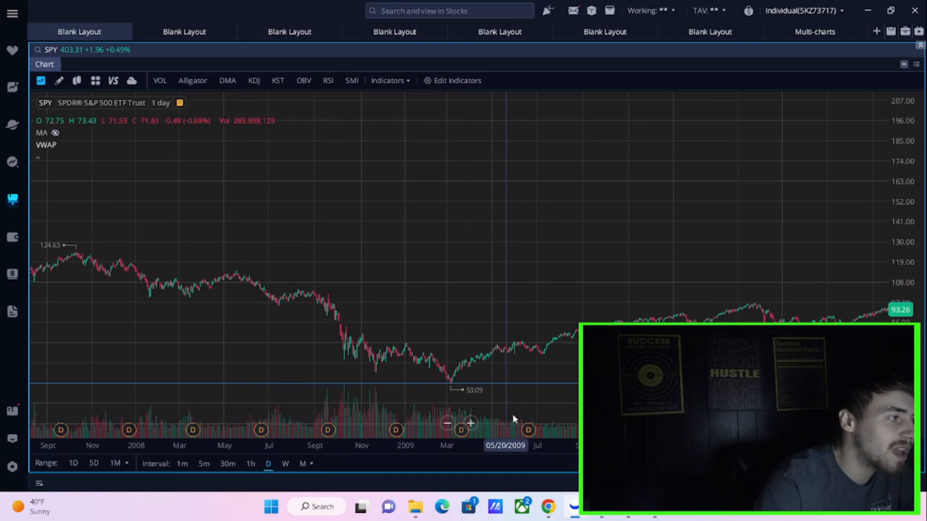
{"action": "mouse_move", "coordinate": [522, 327]}
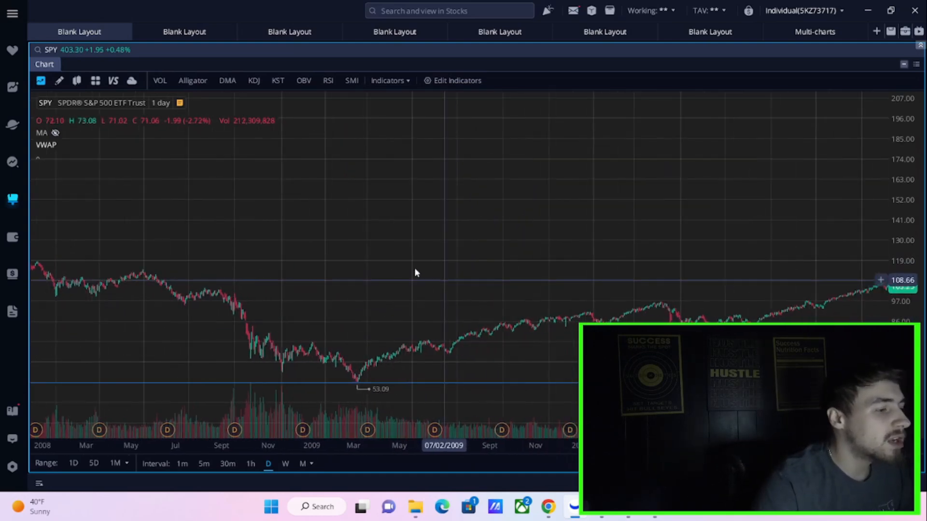
{"action": "left_click_drag", "start_coordinate": [414, 272], "coordinate": [659, 259]}
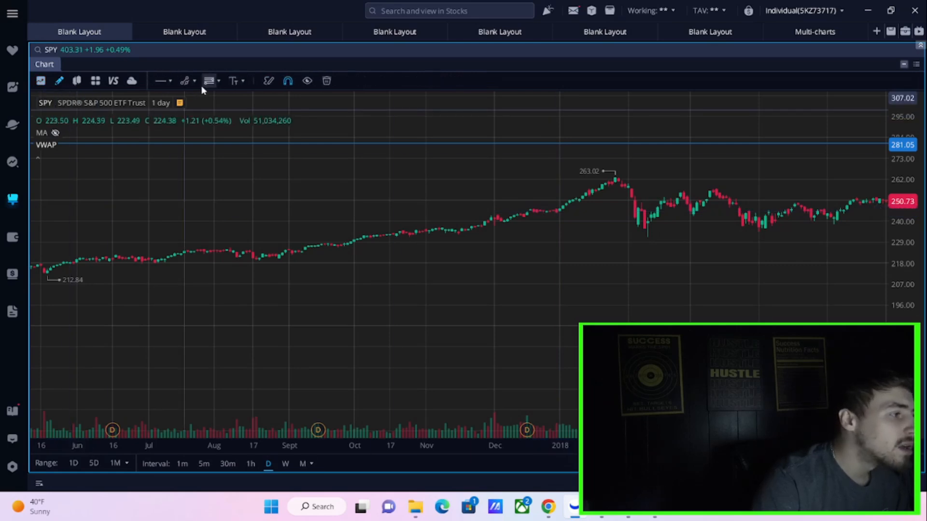
Step: Pick the straight line drawing tool and pan SPY to the 272.59 September 2018 peak
{"action": "left_click", "coordinate": [161, 80]}
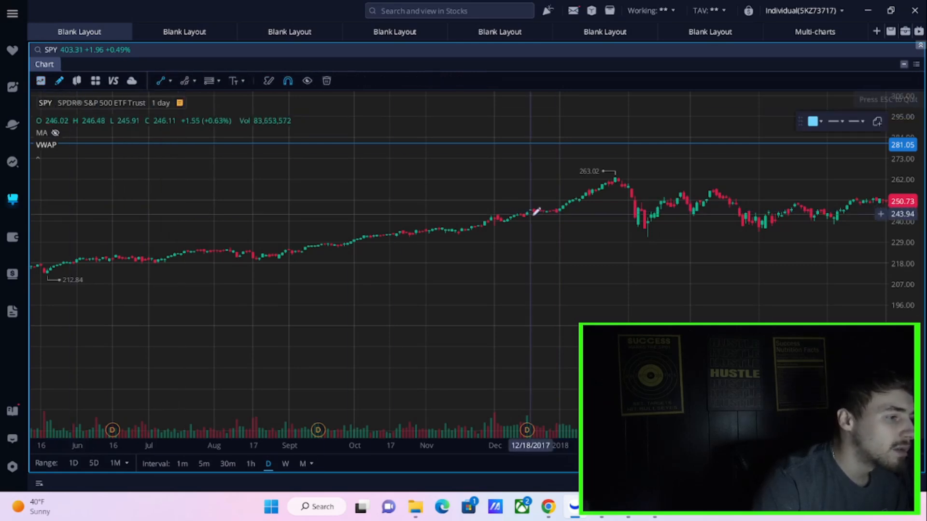
{"action": "mouse_move", "coordinate": [558, 216]}
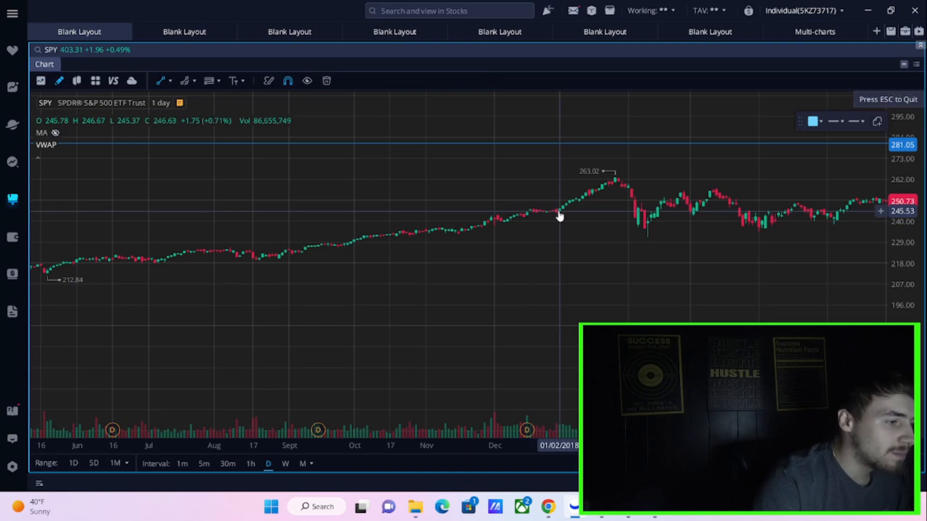
{"action": "left_click_drag", "start_coordinate": [560, 212], "coordinate": [621, 173]}
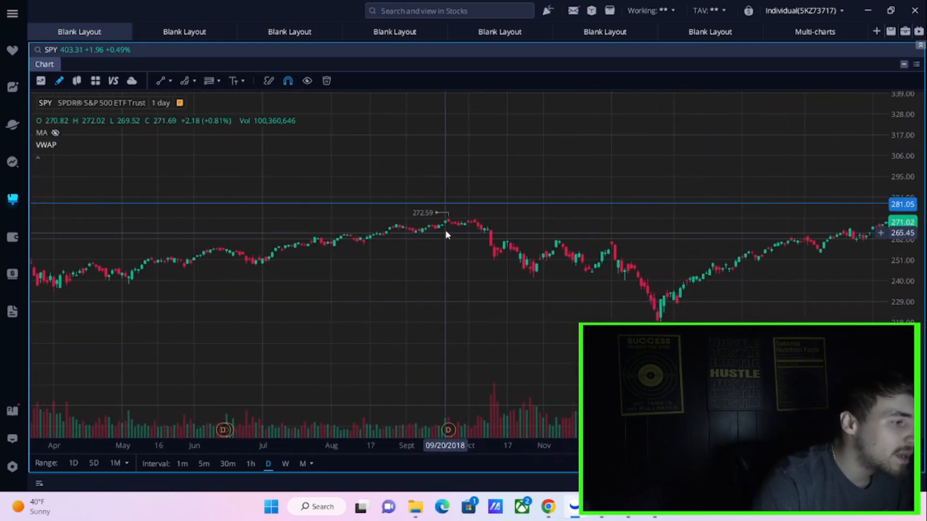
{"action": "mouse_move", "coordinate": [659, 235]}
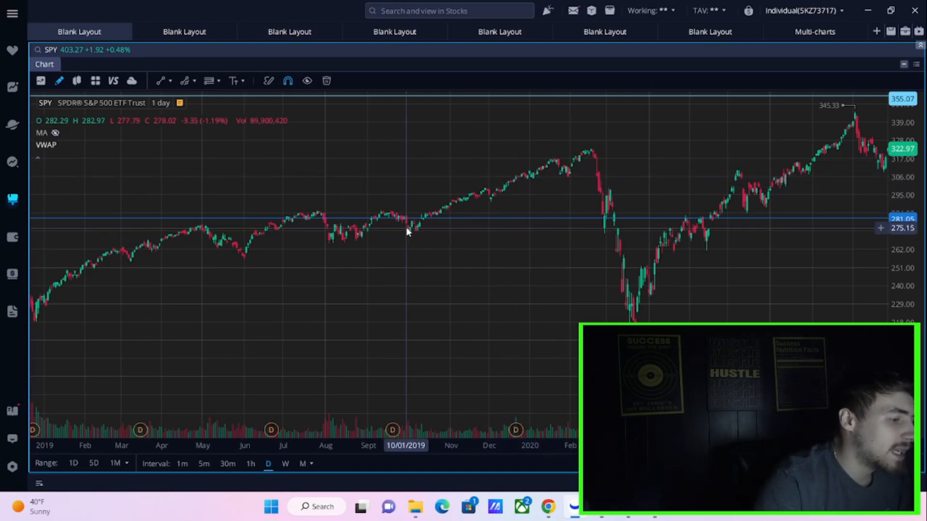
{"action": "mouse_move", "coordinate": [595, 160]}
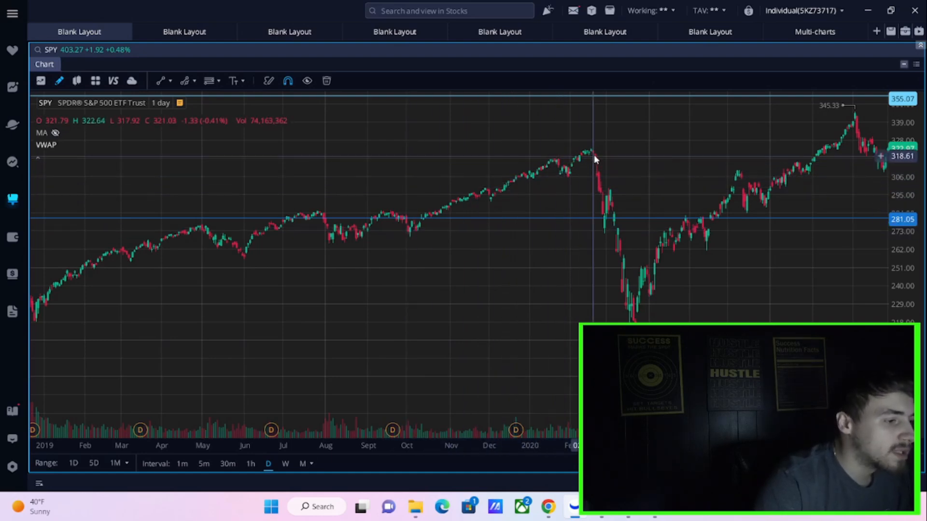
{"action": "mouse_move", "coordinate": [576, 167]}
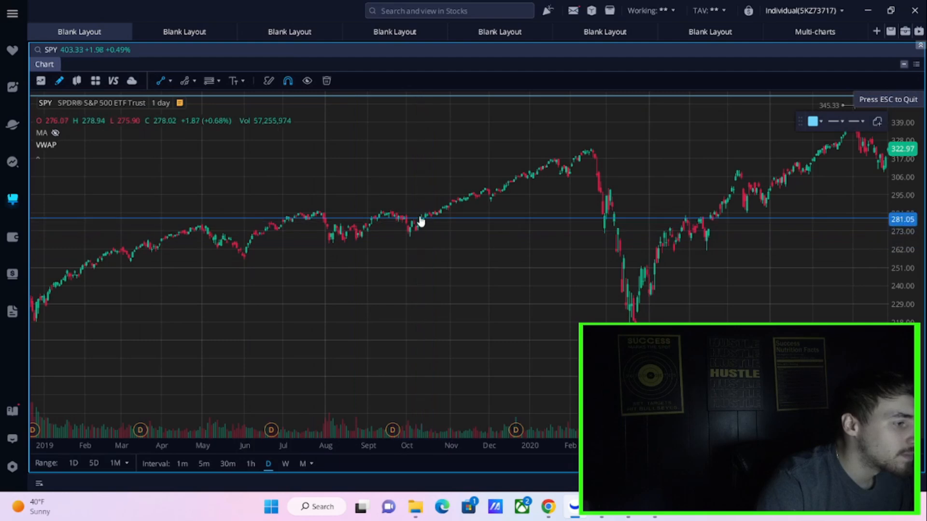
Step: Draw a trend line from the October 2019 low to the February 2020 peak
{"action": "left_click_drag", "start_coordinate": [424, 213], "coordinate": [597, 145]}
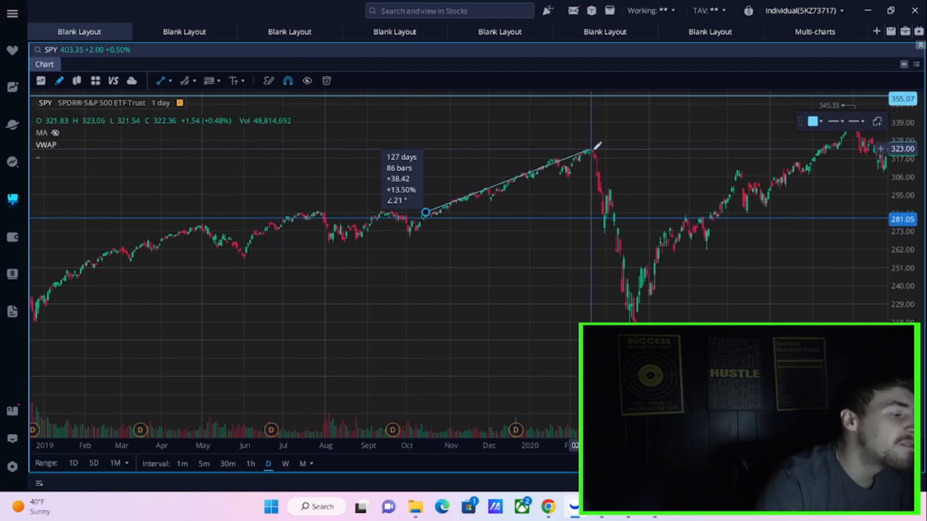
{"action": "left_click_drag", "start_coordinate": [596, 147], "coordinate": [600, 124]}
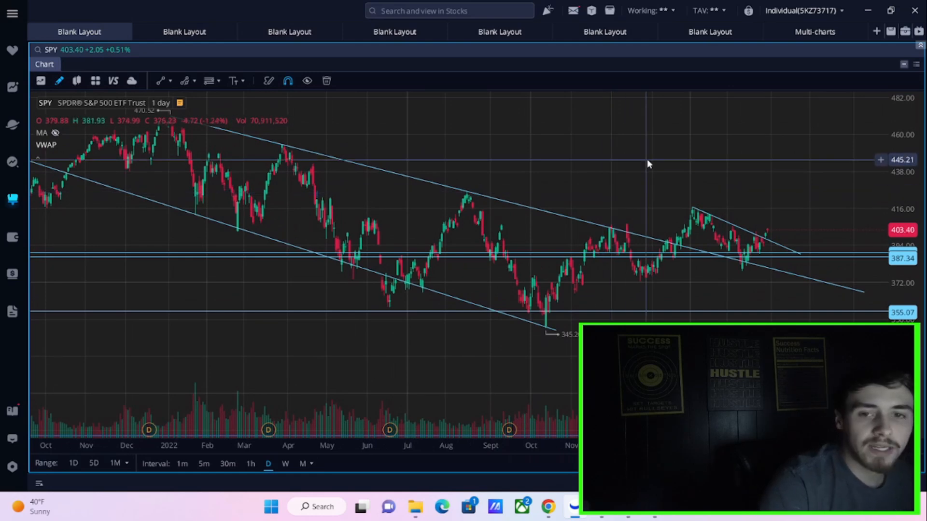
{"action": "mouse_move", "coordinate": [740, 242]}
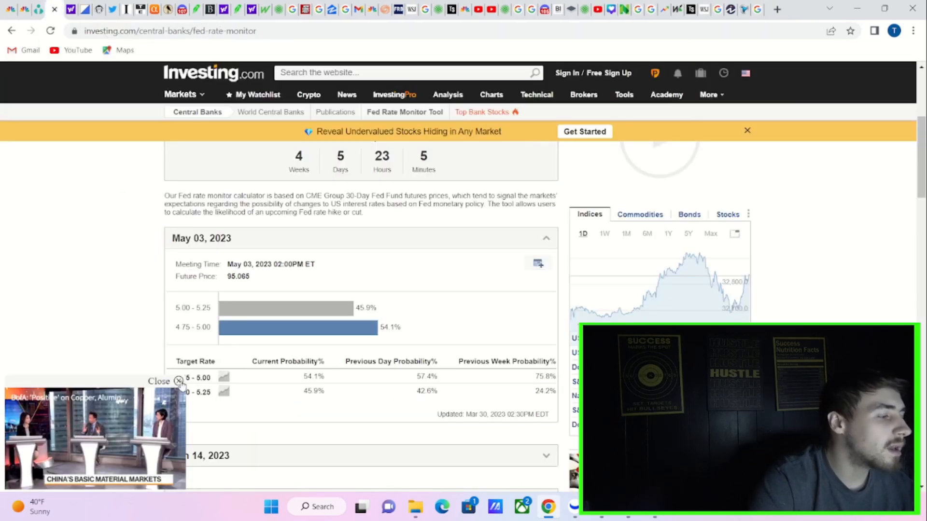
{"action": "left_click", "coordinate": [184, 95]}
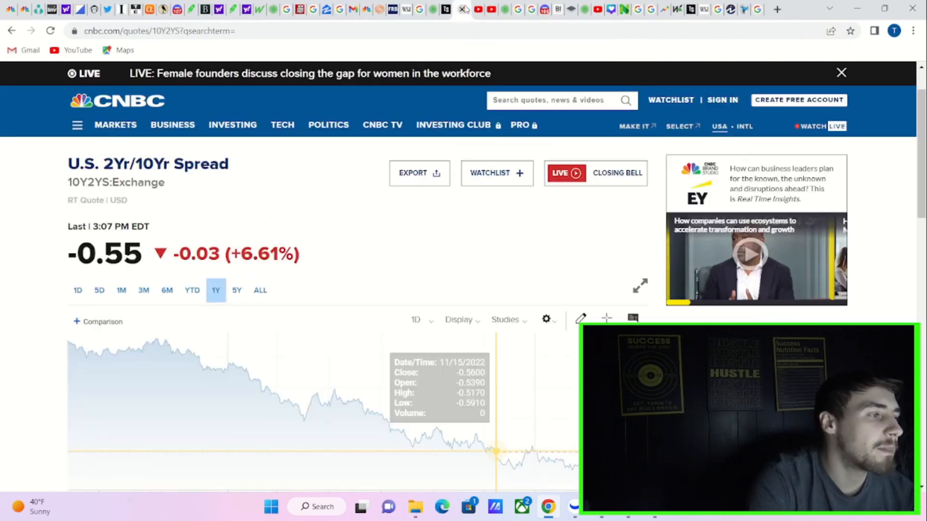
{"action": "scroll", "scroll_direction": "down", "scroll_amount": 3}
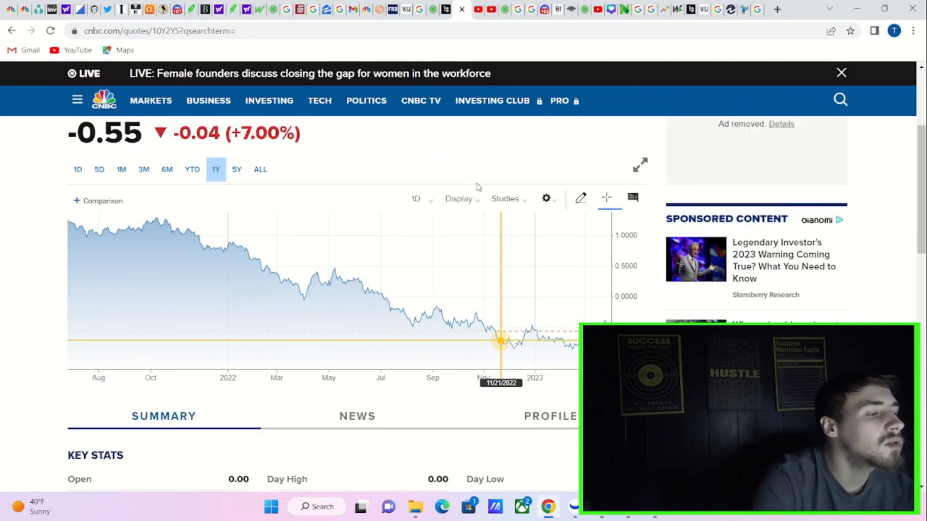
{"action": "scroll", "scroll_direction": "down", "scroll_amount": 3}
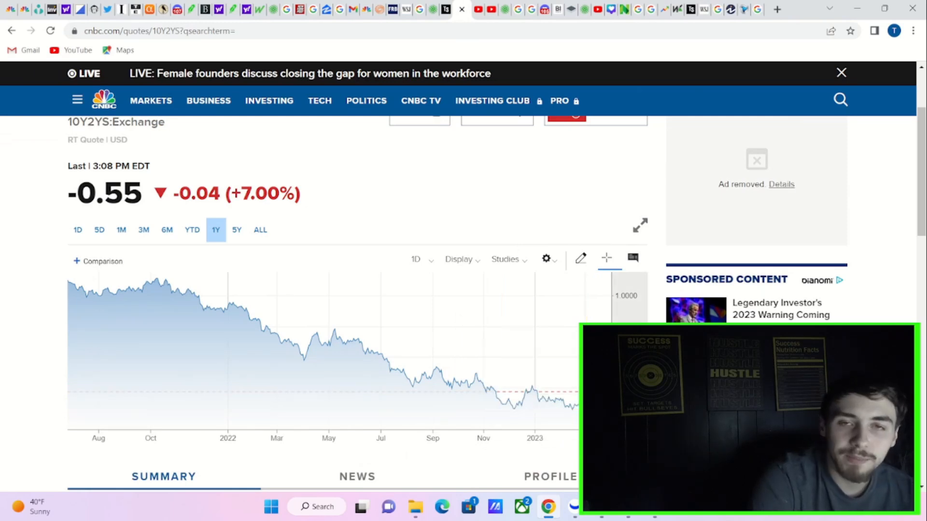
{"action": "mouse_move", "coordinate": [532, 393]}
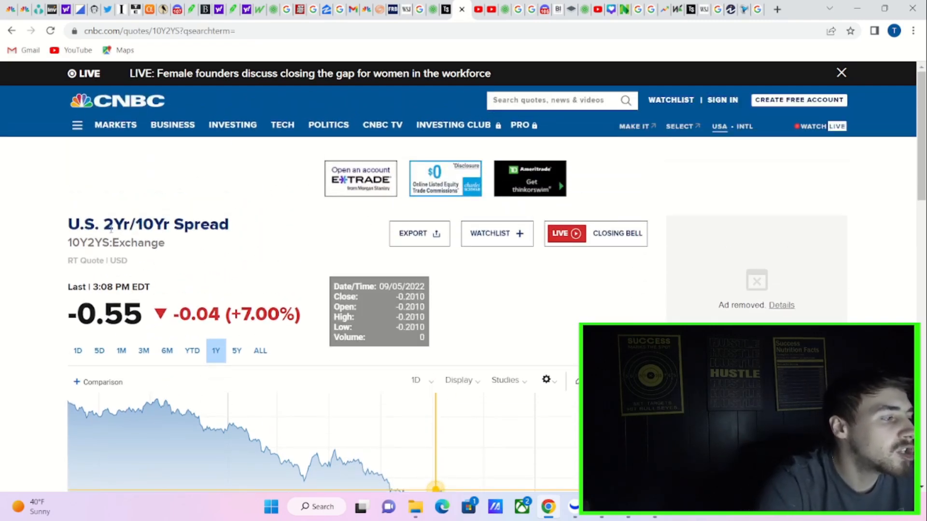
{"action": "left_click_drag", "start_coordinate": [101, 224], "coordinate": [211, 224]}
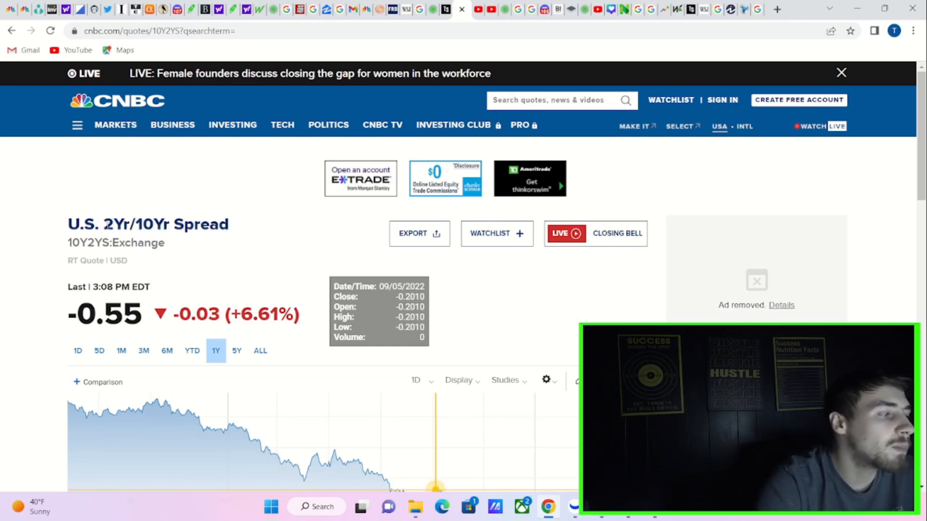
{"action": "double_click", "coordinate": [160, 224]}
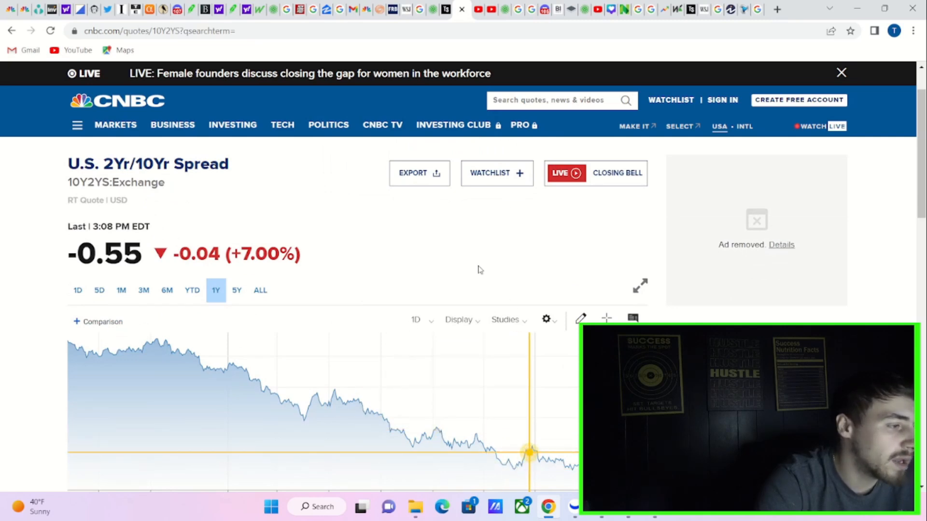
{"action": "scroll", "scroll_direction": "down", "scroll_amount": 3}
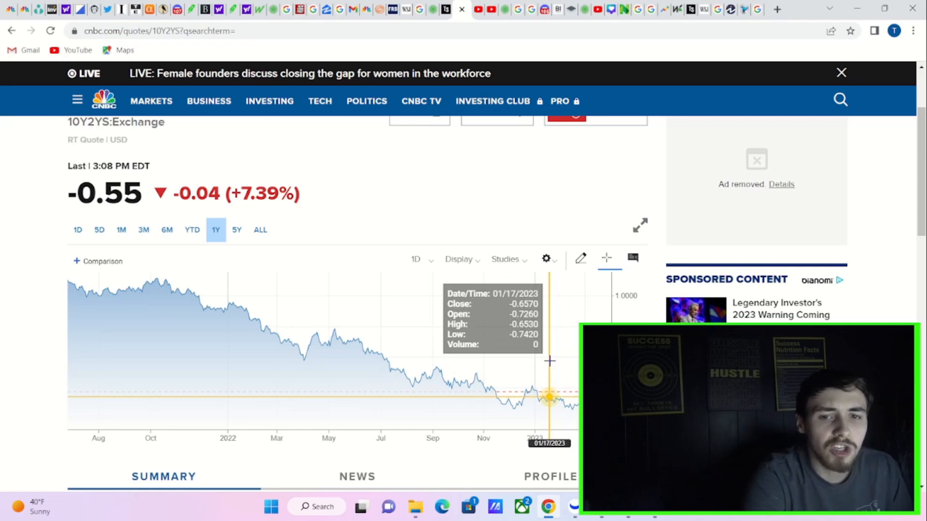
{"action": "mouse_move", "coordinate": [555, 357]}
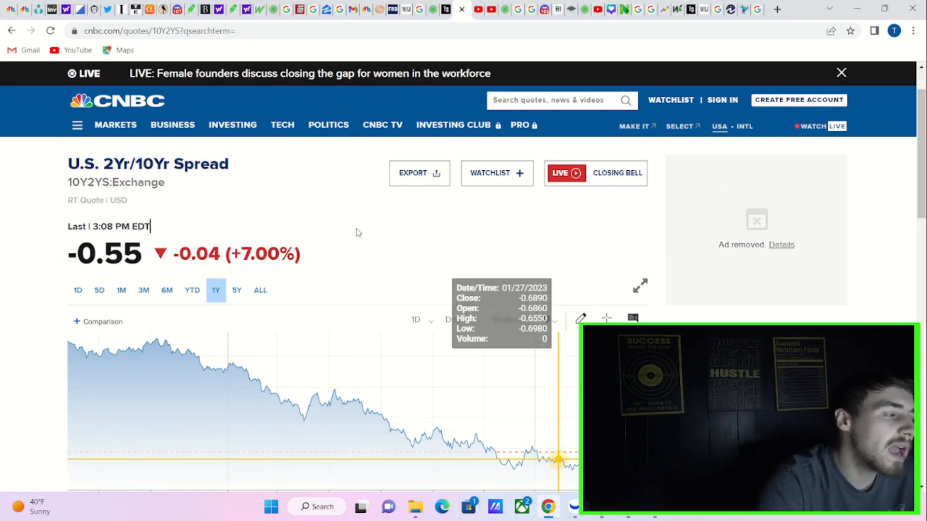
{"action": "double_click", "coordinate": [149, 164]}
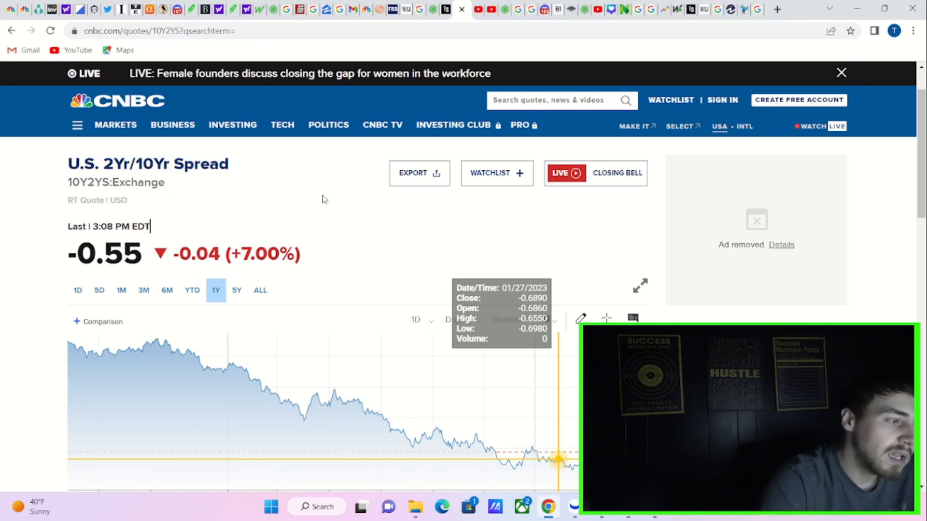
{"action": "mouse_move", "coordinate": [314, 198]}
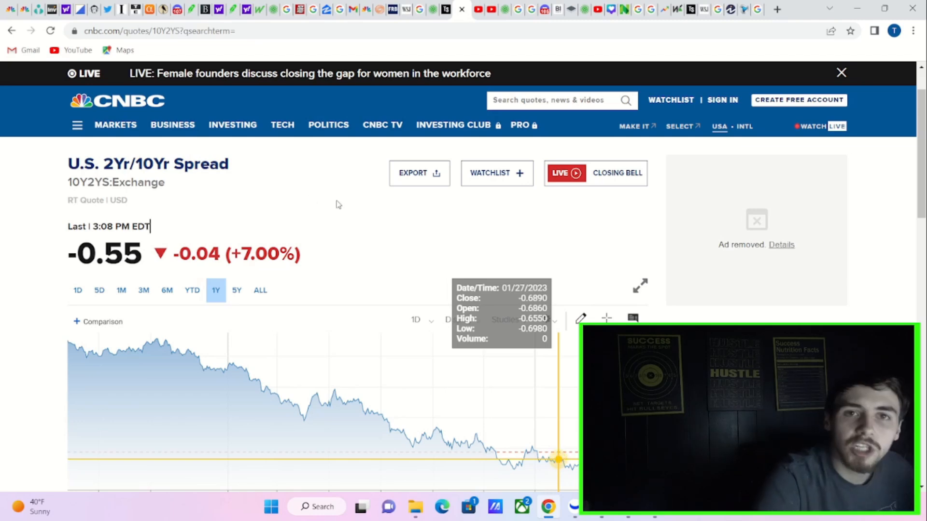
{"action": "mouse_move", "coordinate": [337, 205]}
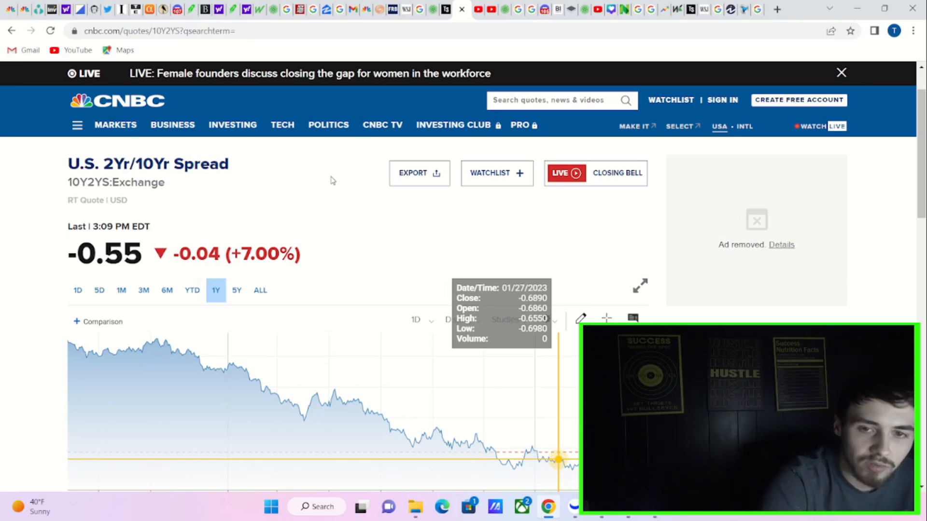
{"action": "mouse_move", "coordinate": [354, 209]}
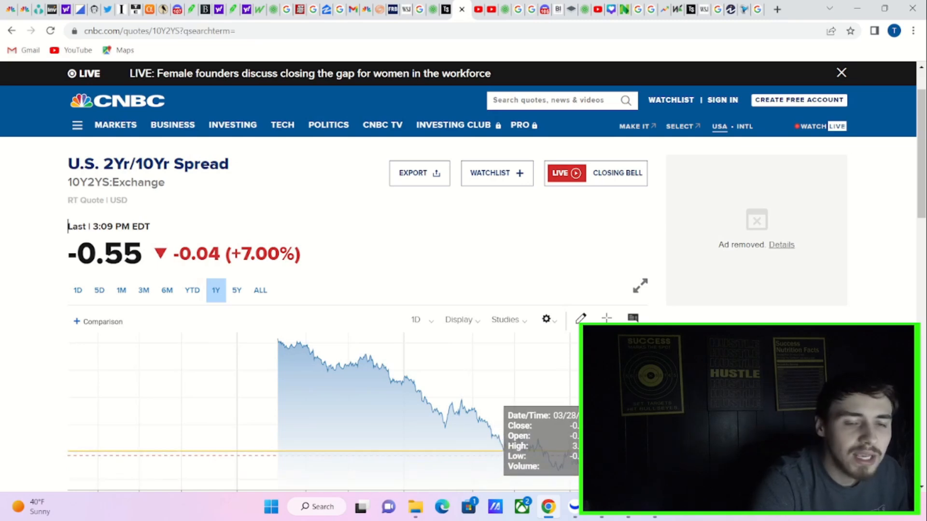
{"action": "mouse_move", "coordinate": [526, 250]}
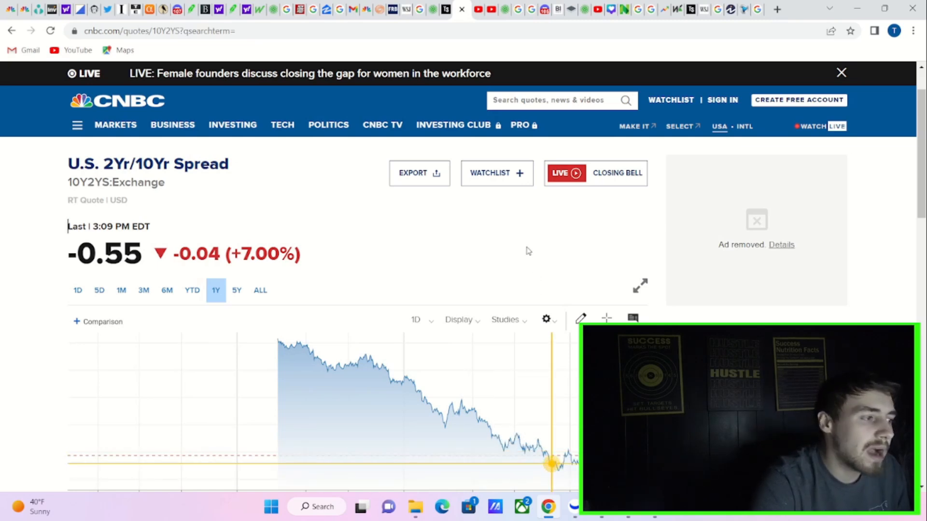
{"action": "scroll", "scroll_direction": "down", "scroll_amount": 3}
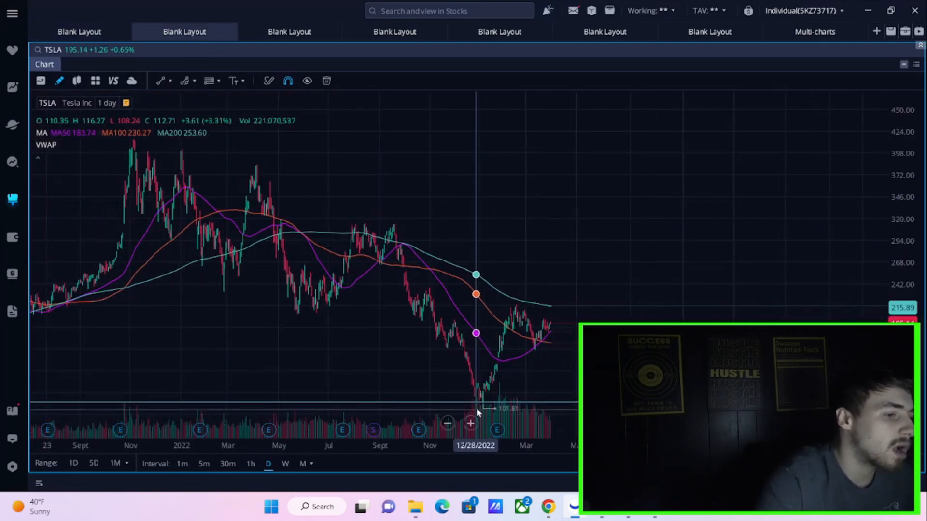
Step: Switch layout tabs to the AAPL trendline chart, then the NVDA daily chart with RSI
{"action": "left_click", "coordinate": [289, 31]}
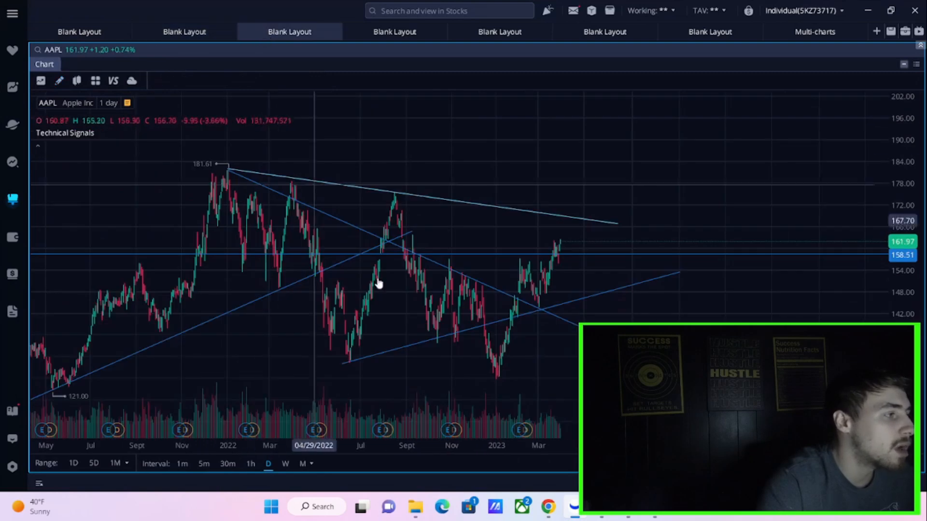
{"action": "mouse_move", "coordinate": [537, 255]}
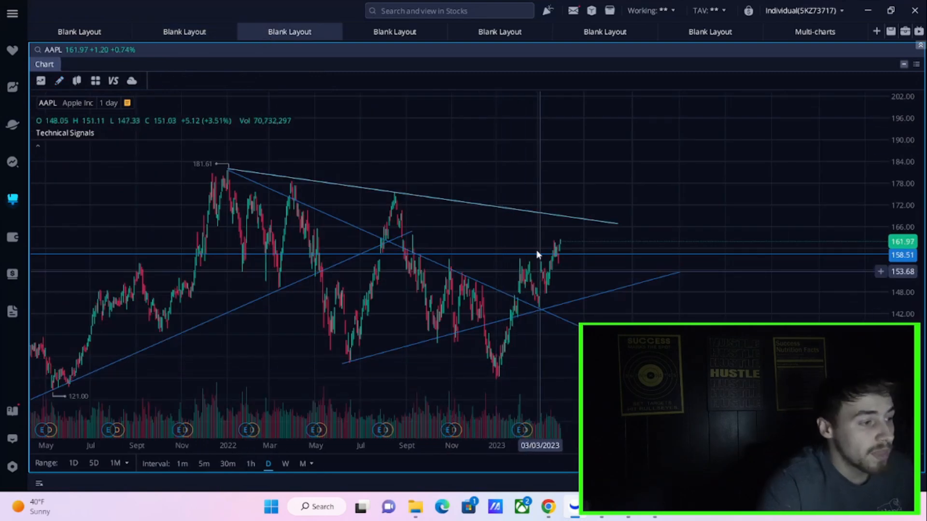
{"action": "left_click", "coordinate": [394, 31]}
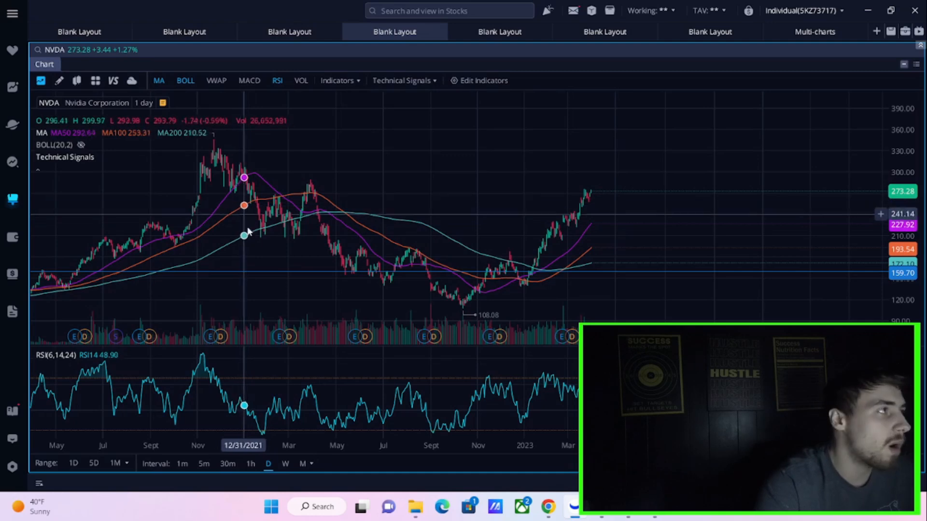
{"action": "mouse_move", "coordinate": [245, 223]}
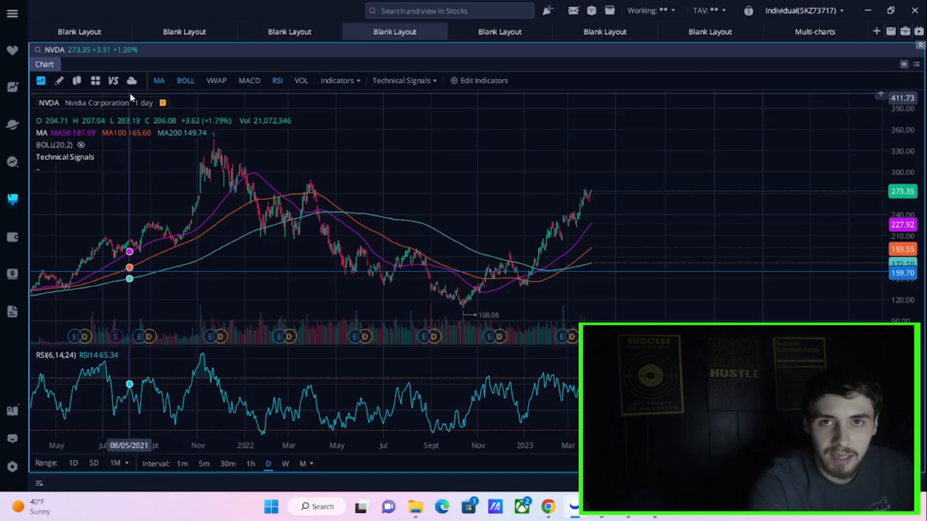
{"action": "mouse_move", "coordinate": [132, 81]}
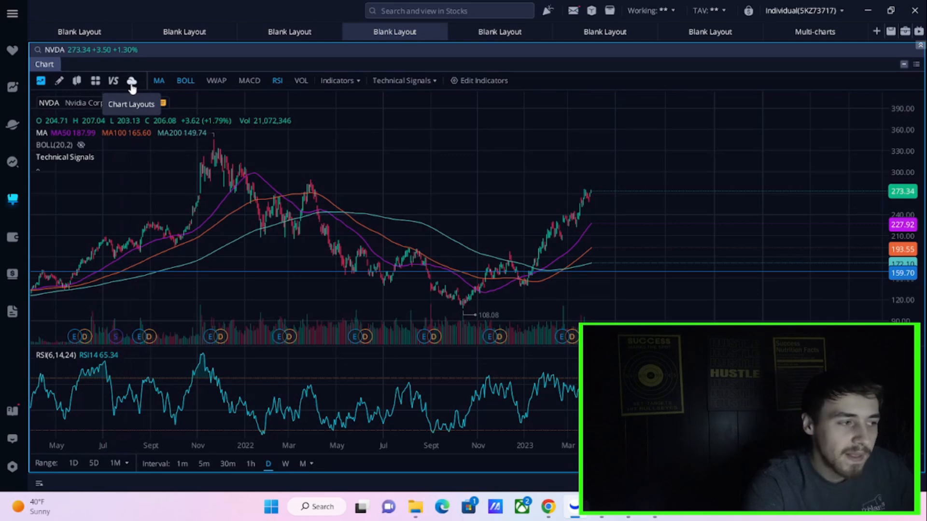